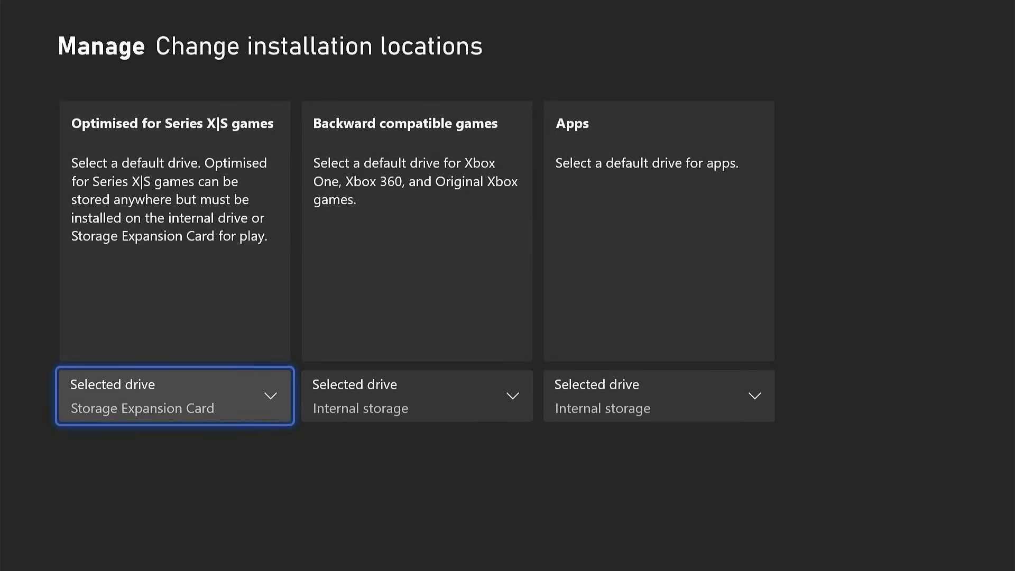
# Open Destiny 2's Manage game and add-ons page from My games & apps.
pyautogui.click(416, 396)
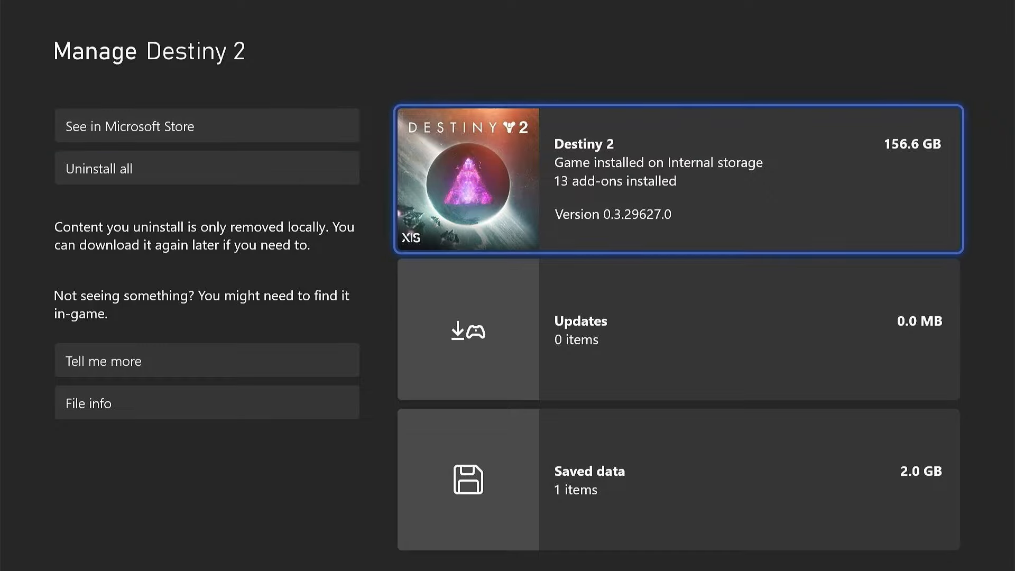
# Open Destiny 2's installation options and choose Move or copy.
pyautogui.click(677, 180)
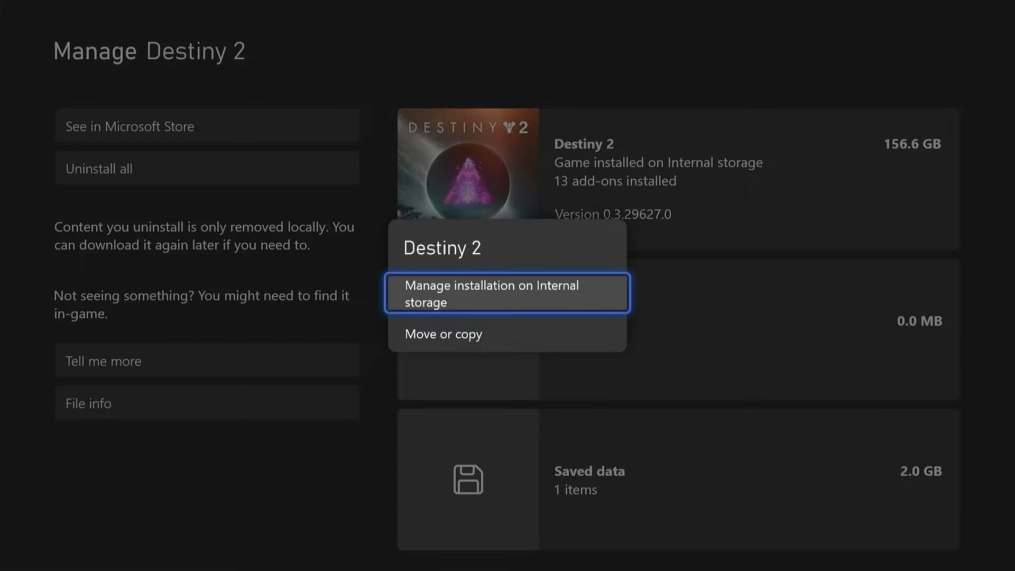
pyautogui.click(507, 293)
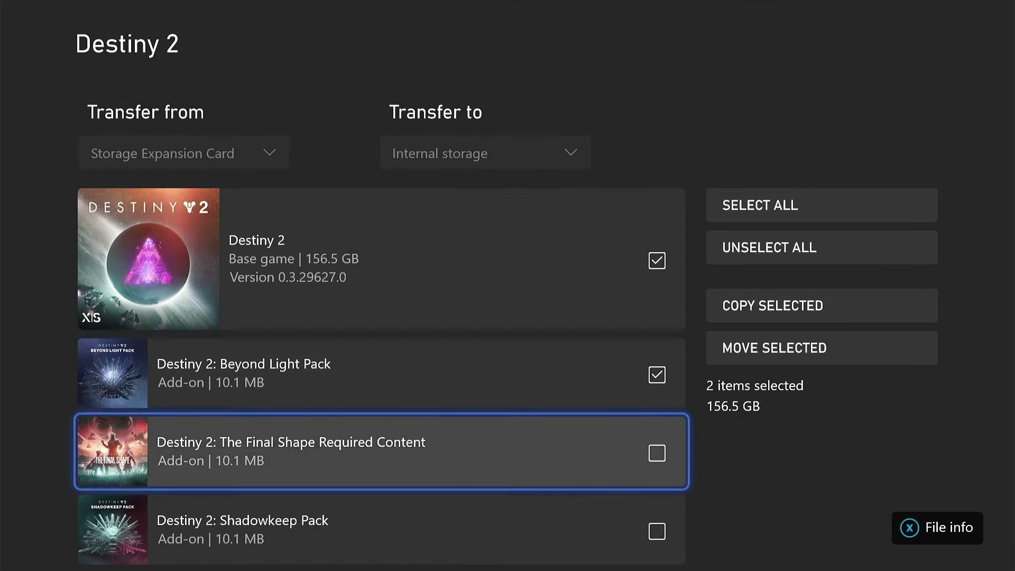
# Copy all 14 selected Destiny 2 items to internal storage.
pyautogui.scroll(-3)
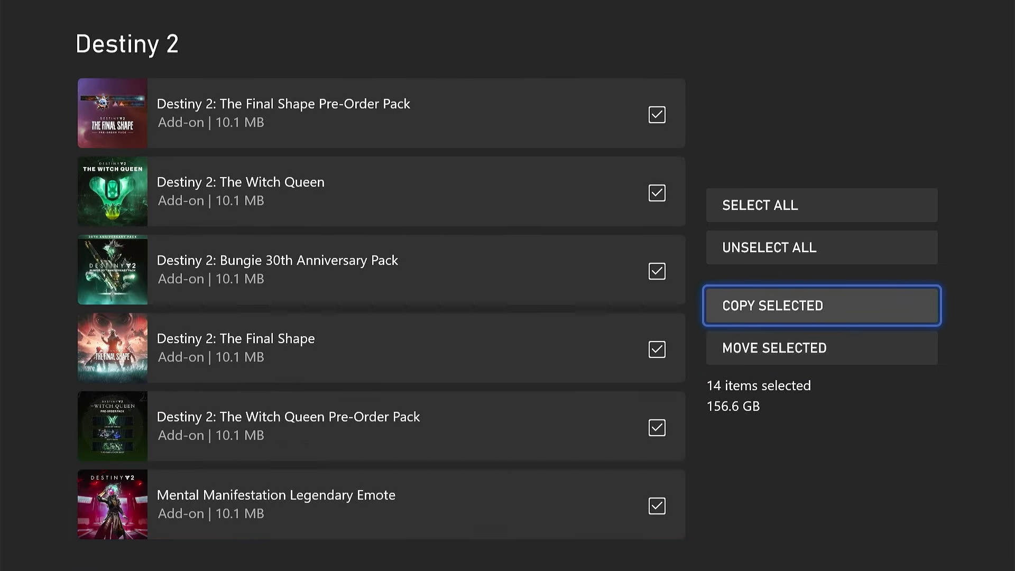
pyautogui.click(822, 305)
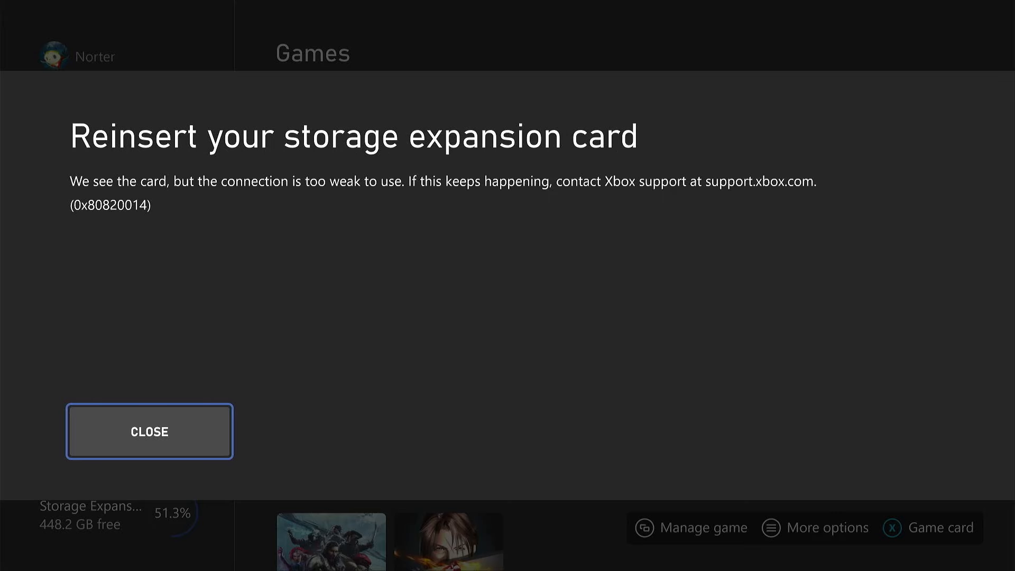
# Close the repeated weak storage expansion card connection warnings.
pyautogui.click(150, 432)
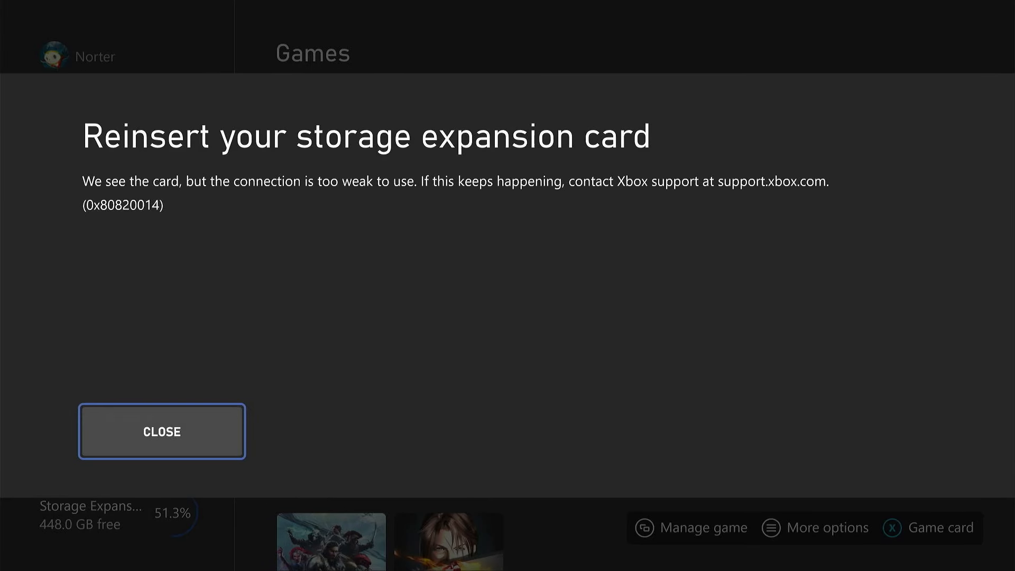
pyautogui.click(162, 432)
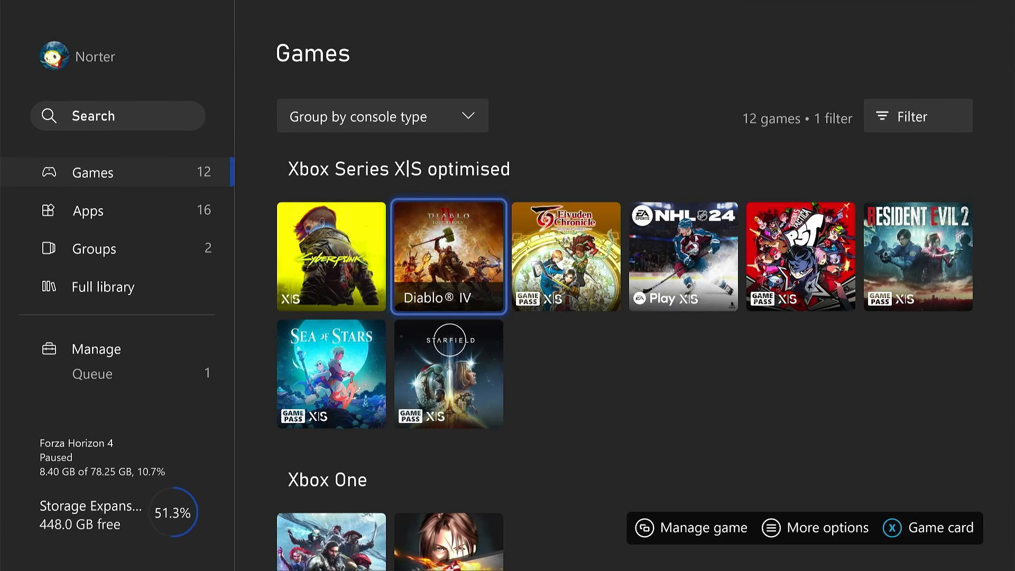
pyautogui.scroll(-3)
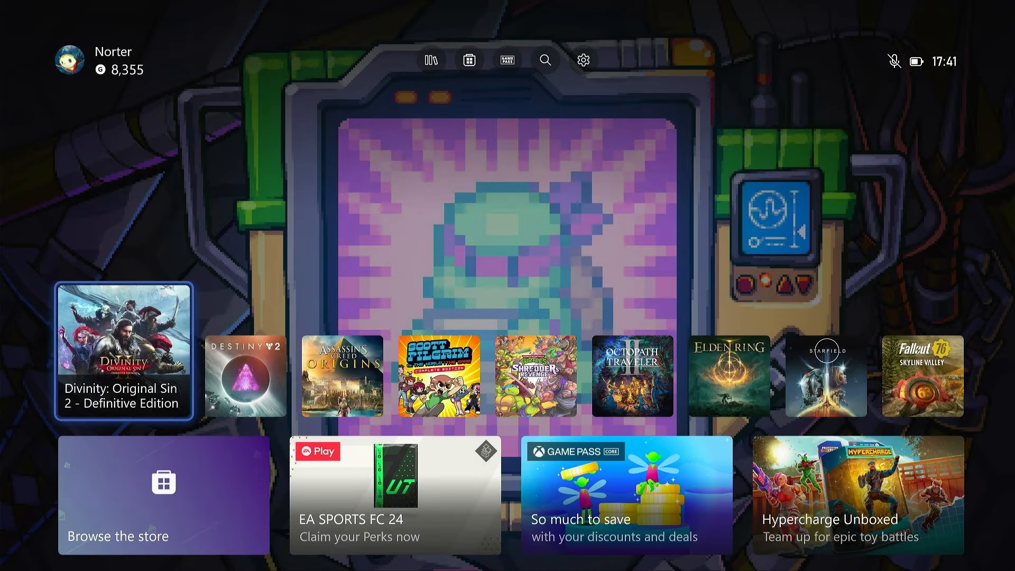
pyautogui.moveTo(431, 60)
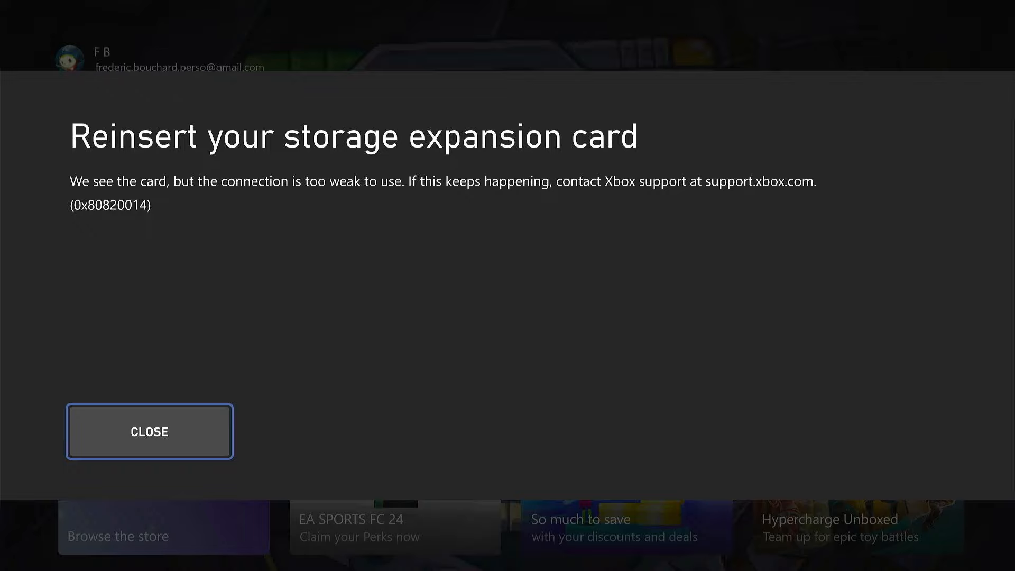
pyautogui.click(150, 432)
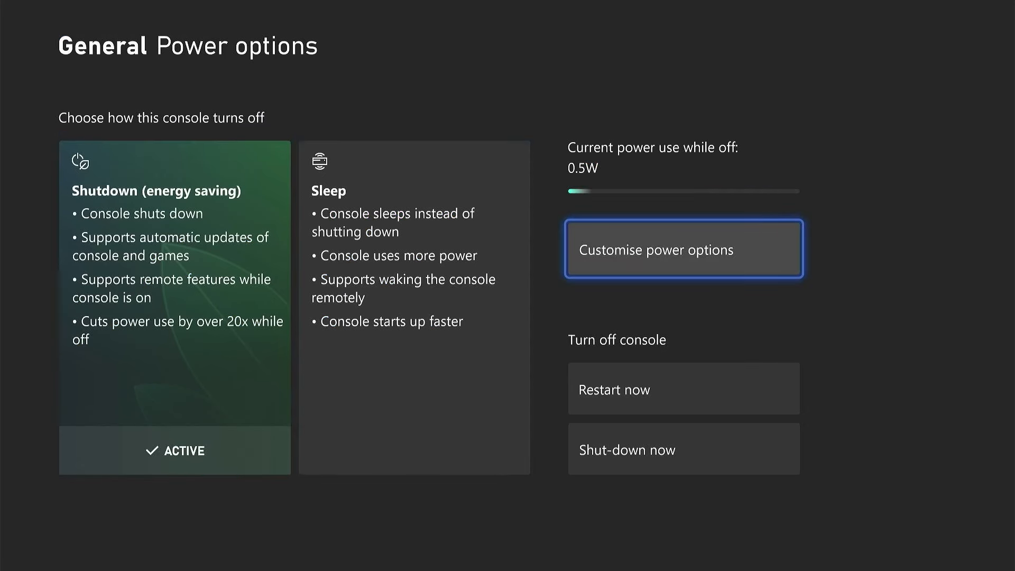
pyautogui.click(683, 249)
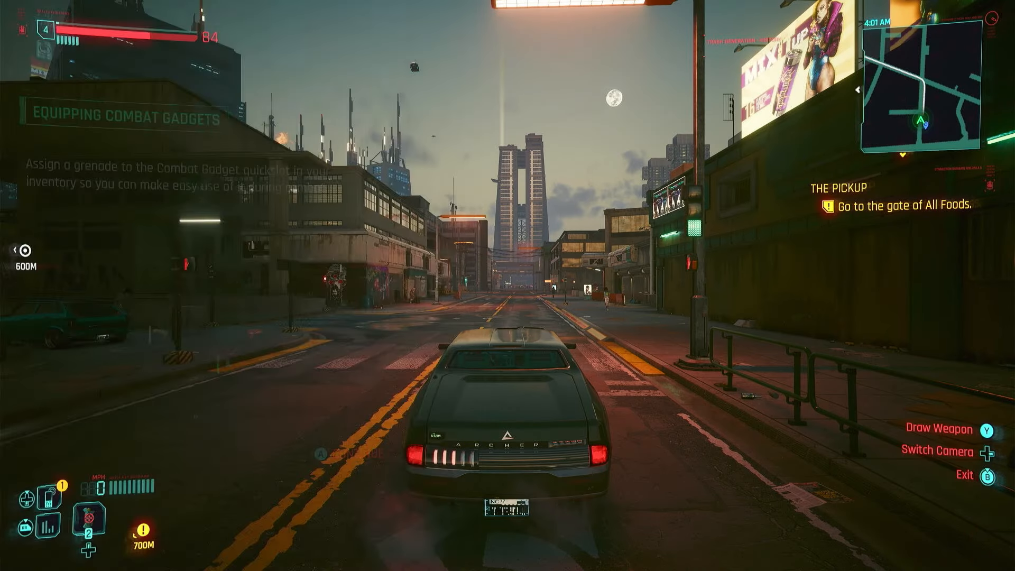
# Drive the Archer toward the All Foods gate into Little China, then press the Xbox button.
pyautogui.press('W')
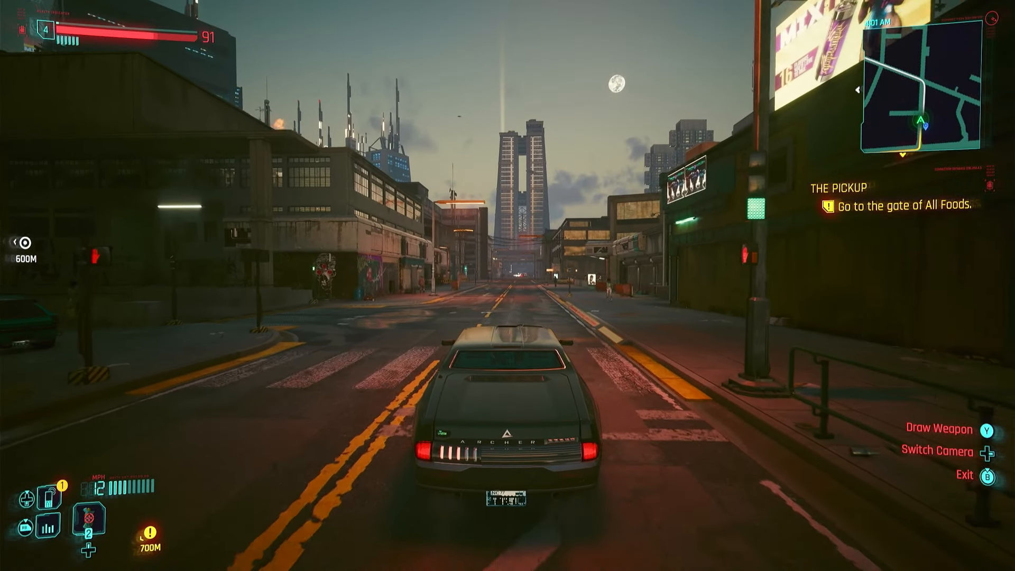
pyautogui.press('W')
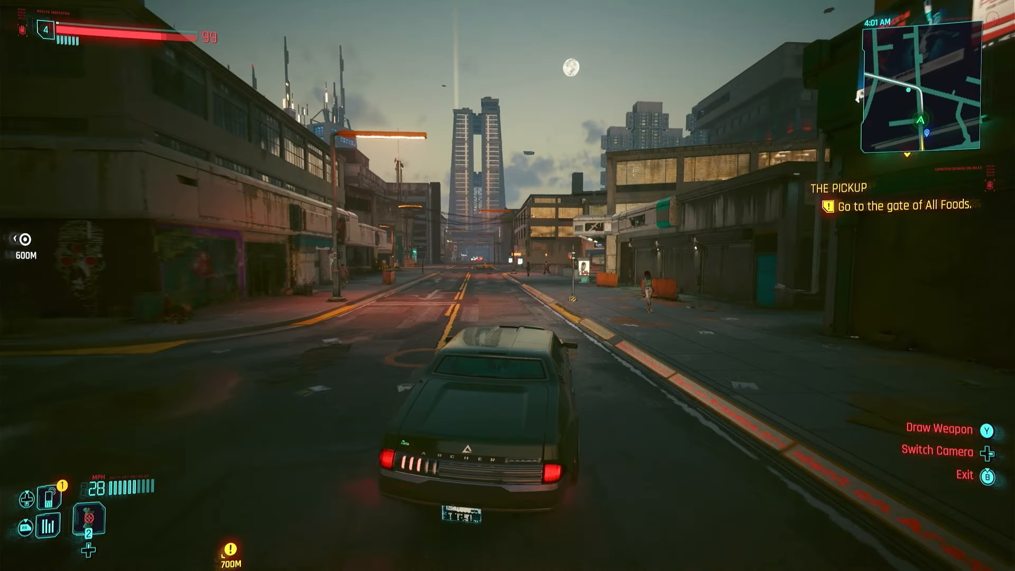
pyautogui.press('W')
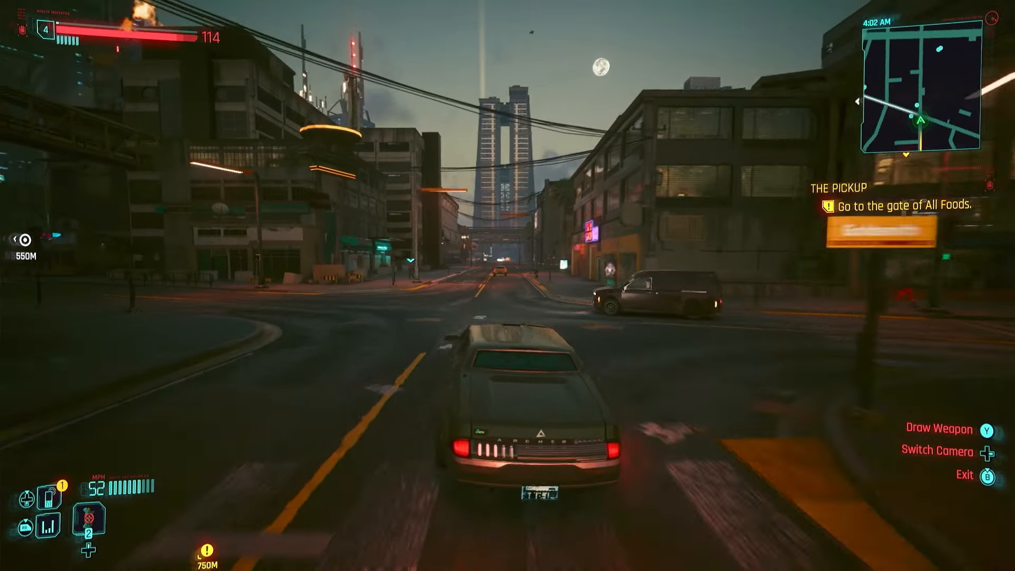
pyautogui.press('W')
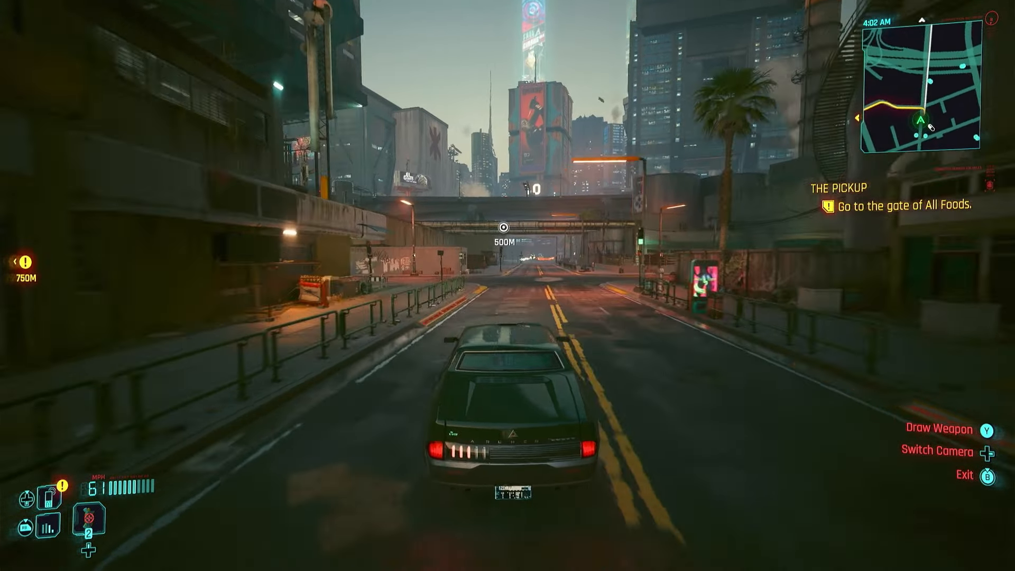
pyautogui.press('W')
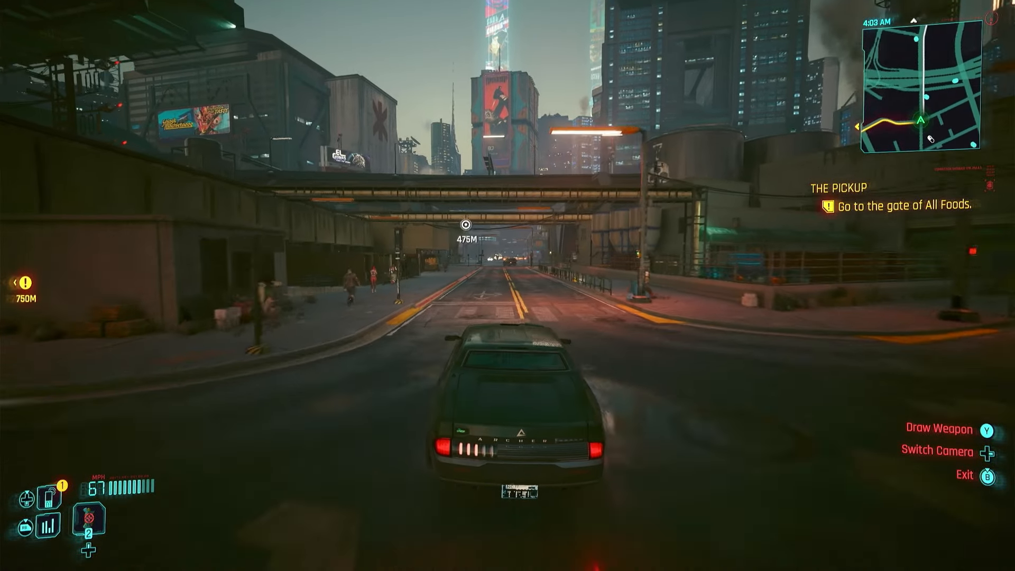
pyautogui.press('w')
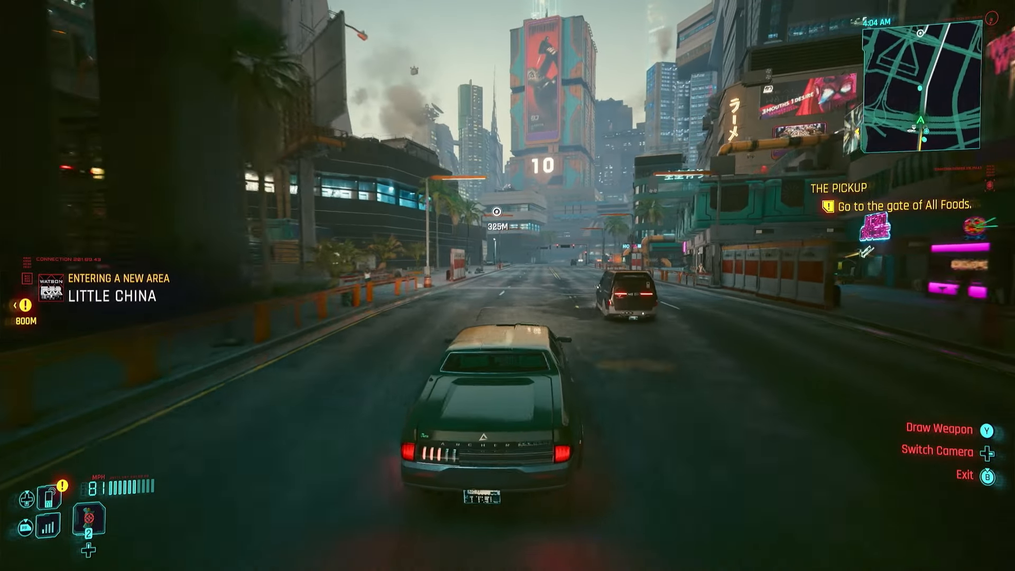
pyautogui.press('w')
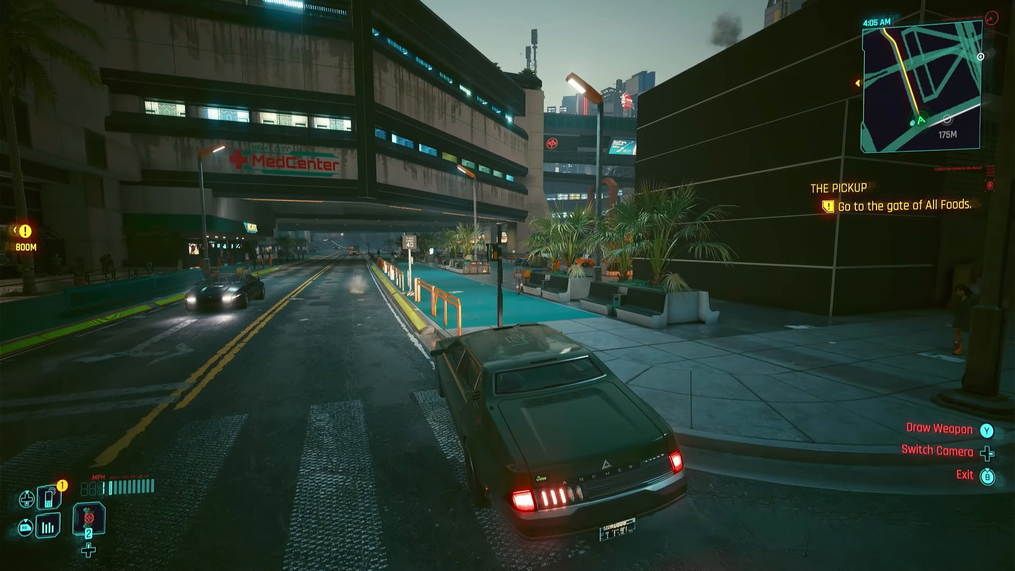
pyautogui.press('Xbox')
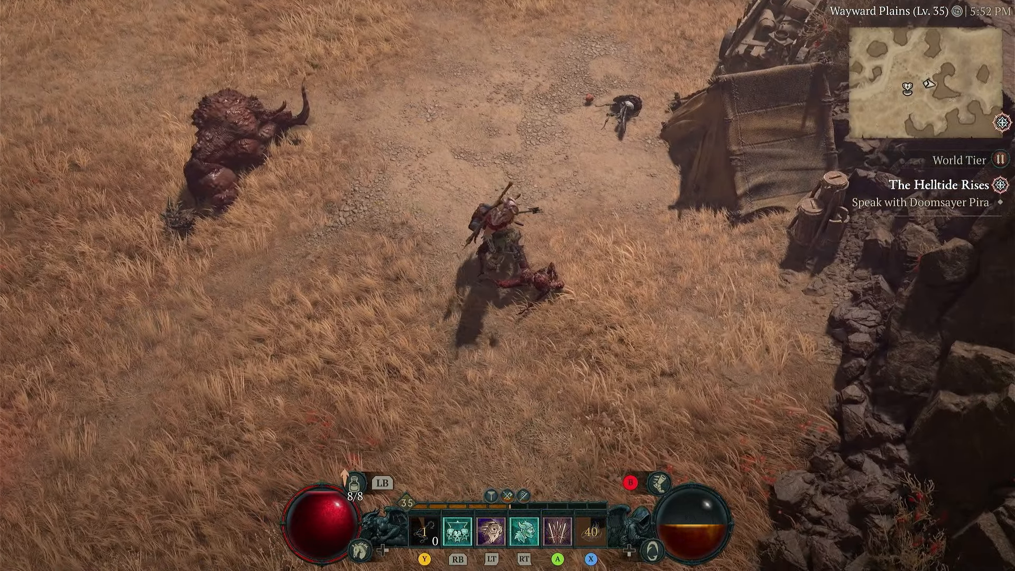
# Leave Diablo IV with the Xbox button to return to the dashboard.
pyautogui.press('Xbox')
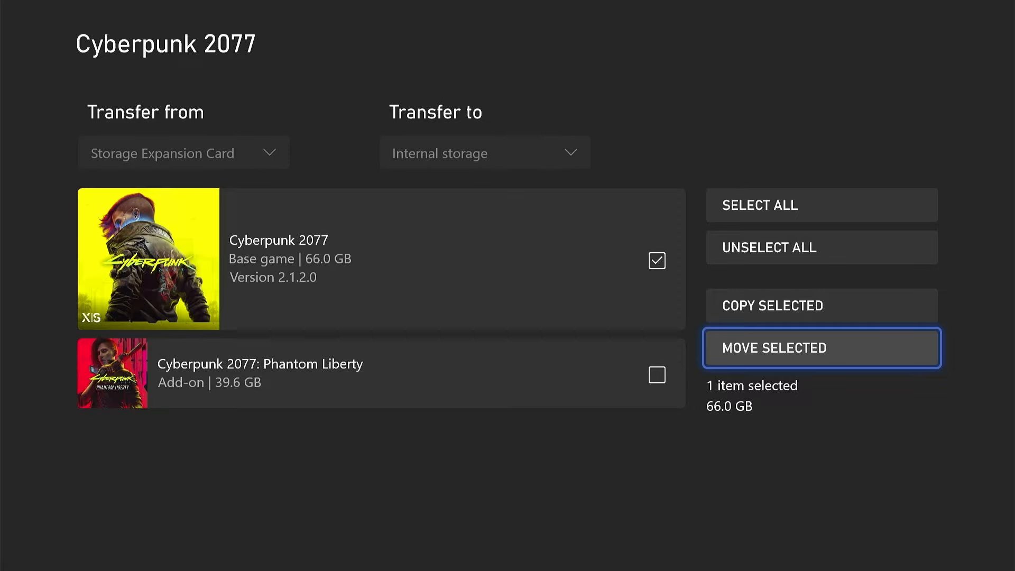
# Move the checked 66 GB Cyberpunk 2077 base game to internal storage.
pyautogui.click(822, 348)
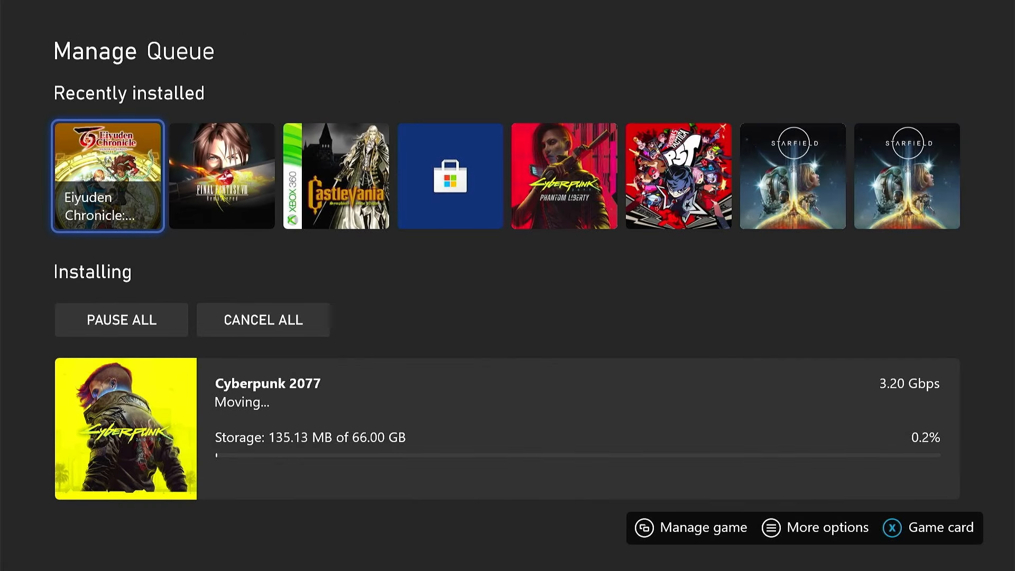